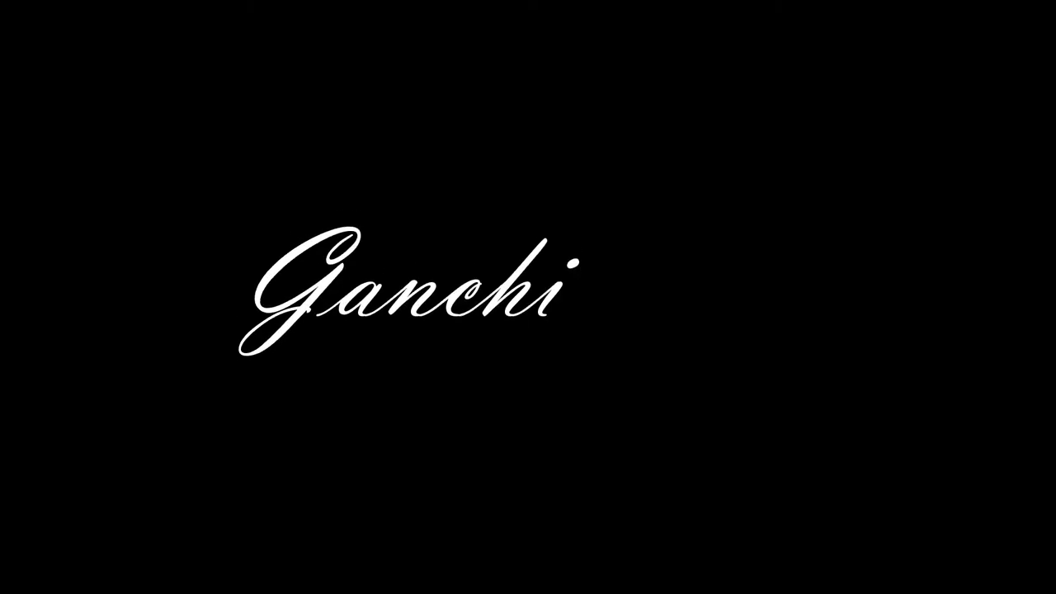
pyautogui.write('_mH')
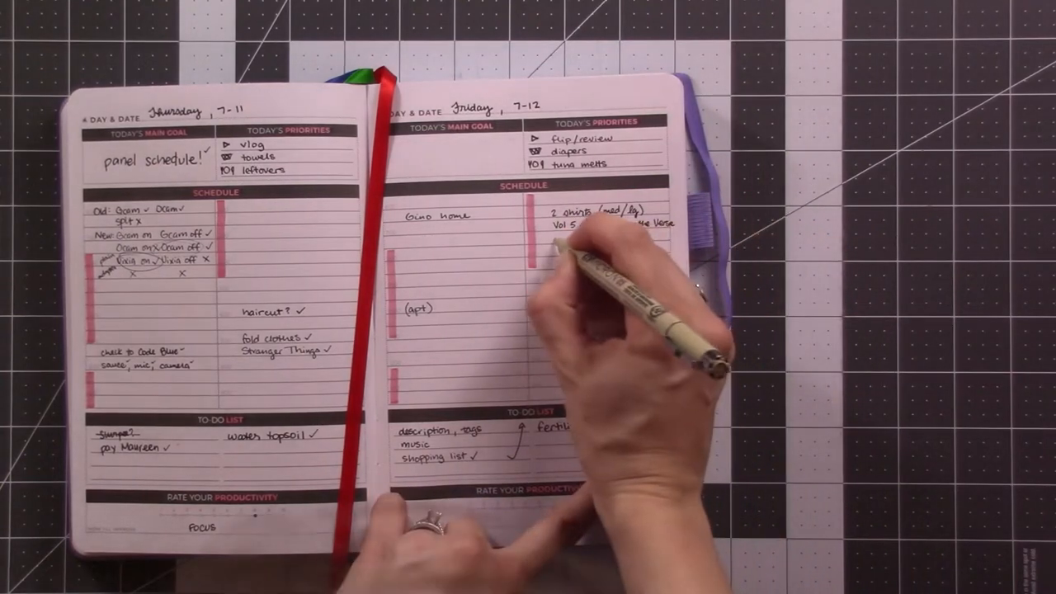
pyautogui.write('ones')
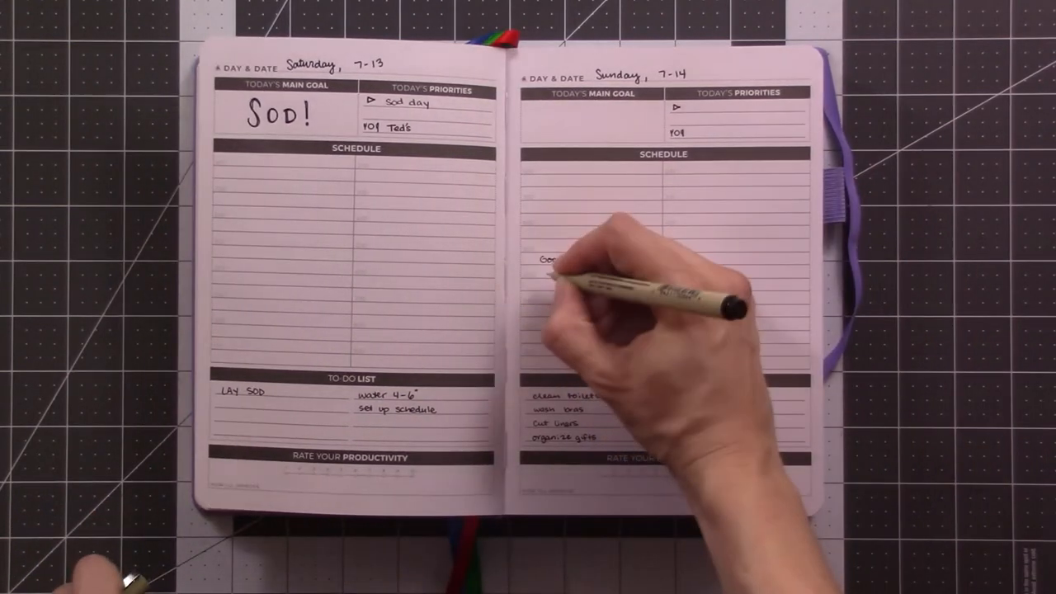
pyautogui.write('Goodbye Mass')
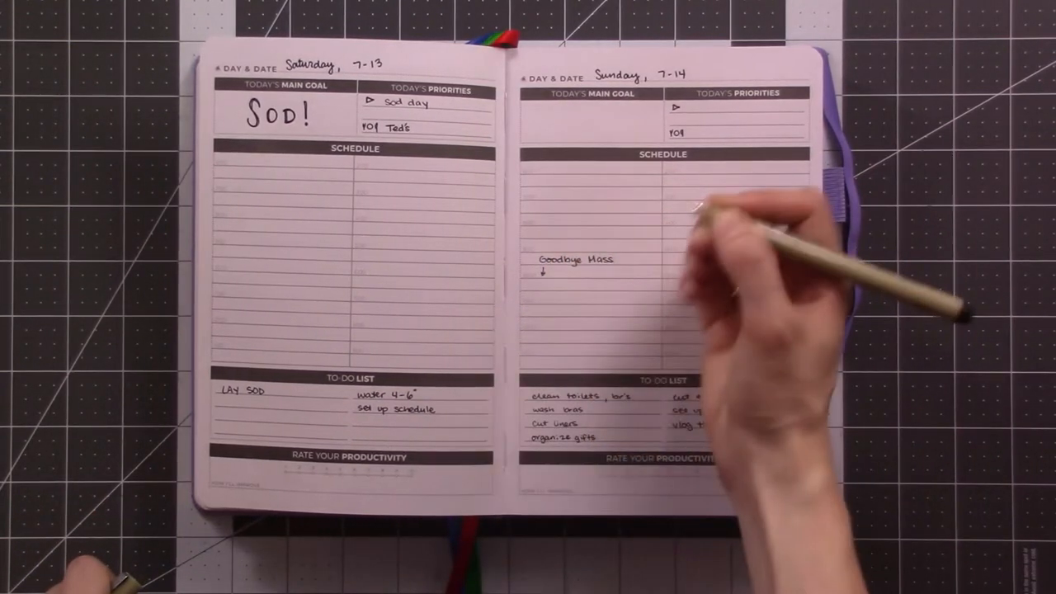